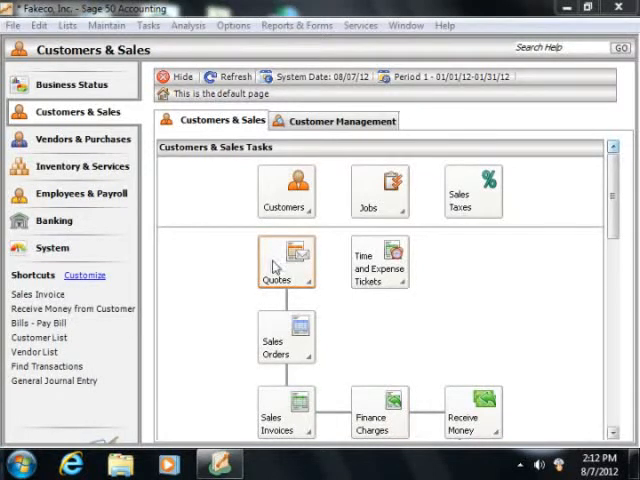
mouse_move(200, 220)
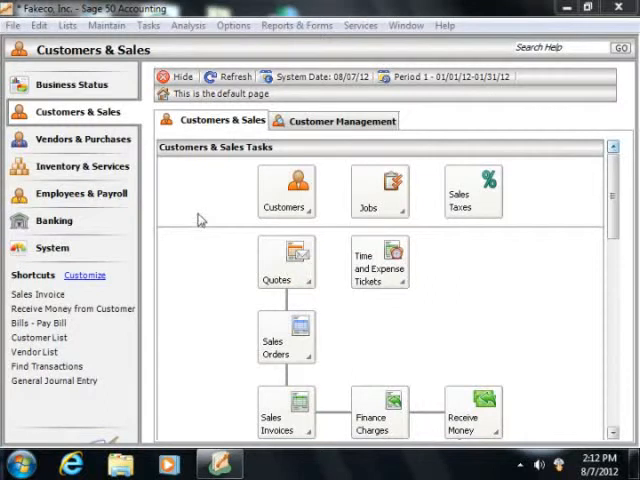
mouse_move(192, 216)
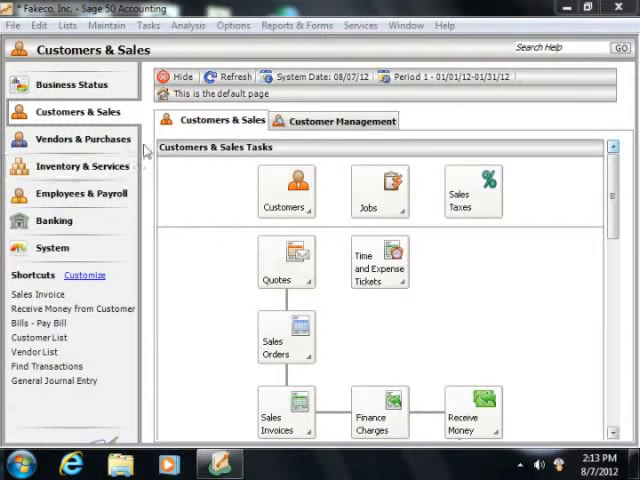
- Launch the Purge Wizard from the Tasks menu's System submenu
left_click(148, 24)
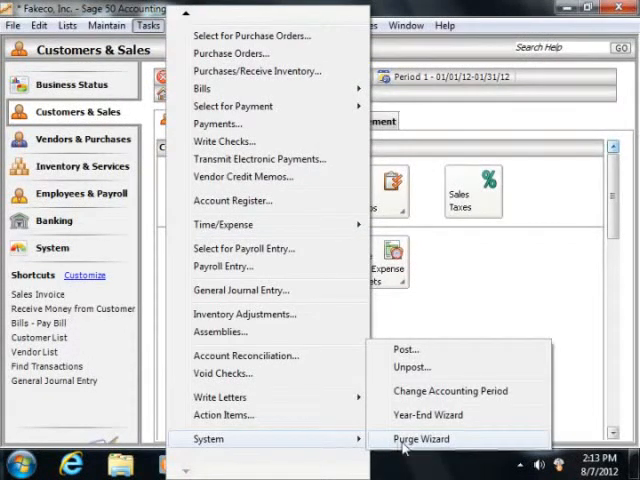
left_click(420, 440)
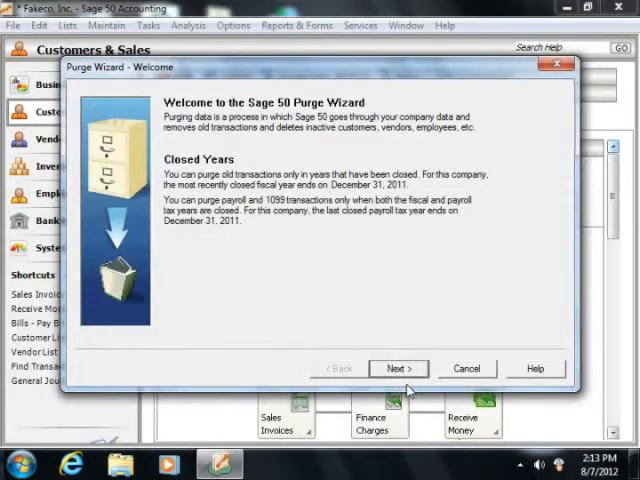
- Back up the company data to the company folder, accept the size prompt, and continue to Old Transactions
left_click(398, 368)
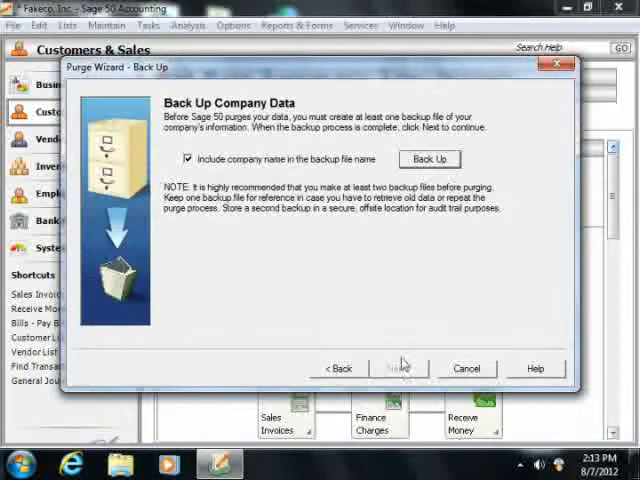
mouse_move(282, 282)
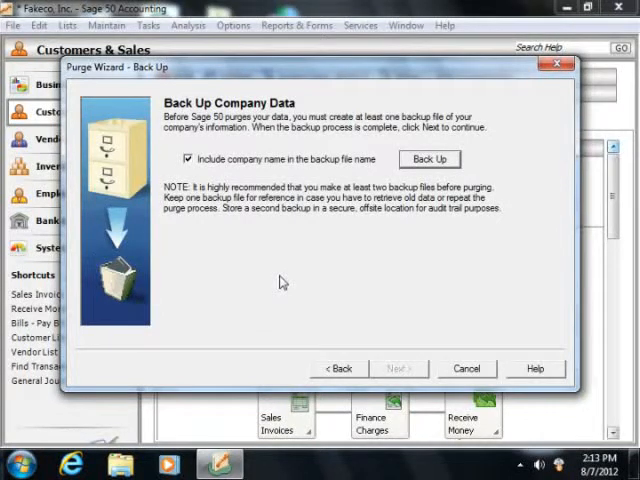
mouse_move(304, 258)
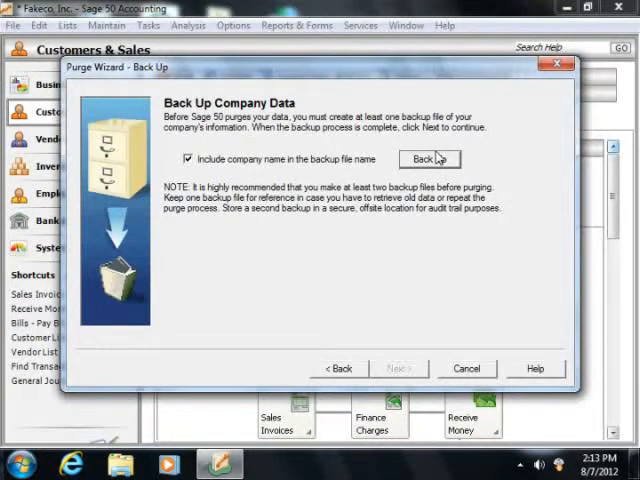
left_click(428, 158)
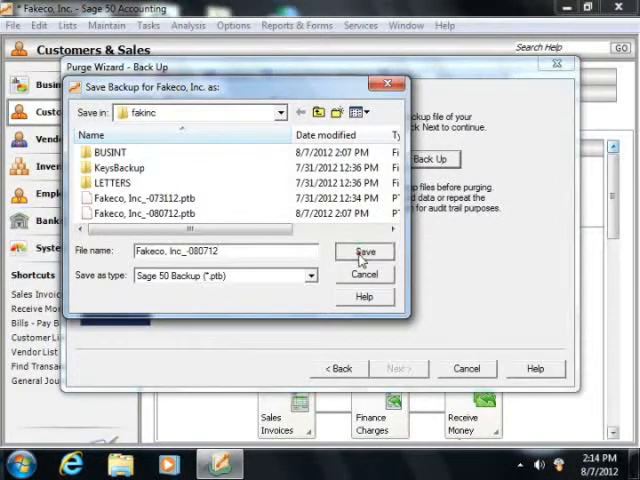
left_click(364, 252)
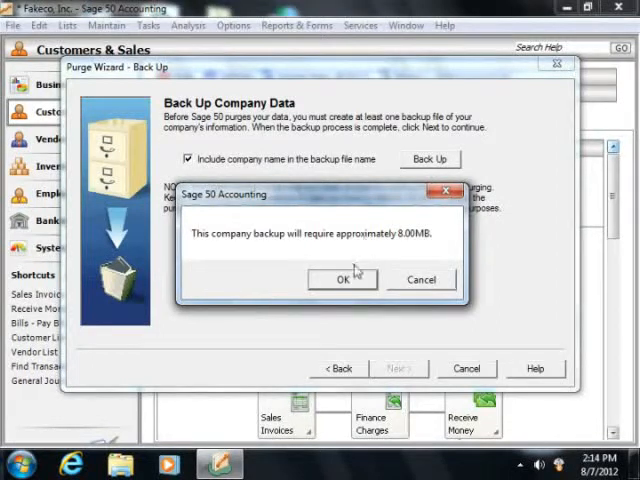
left_click(344, 280)
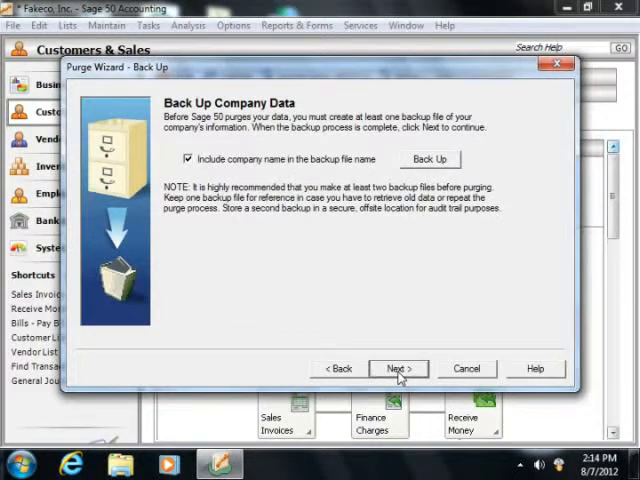
left_click(396, 368)
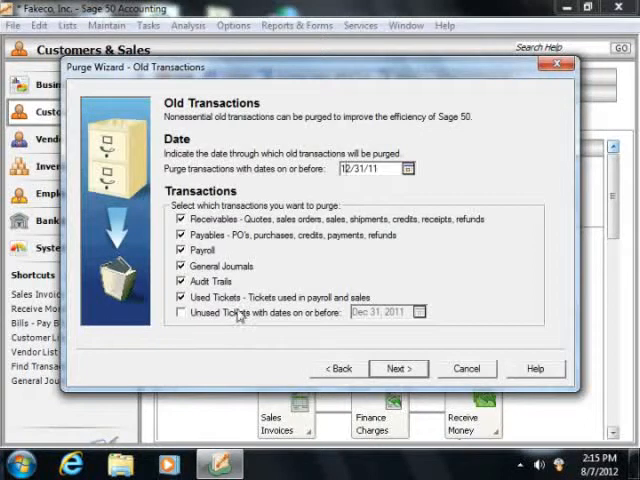
mouse_move(330, 328)
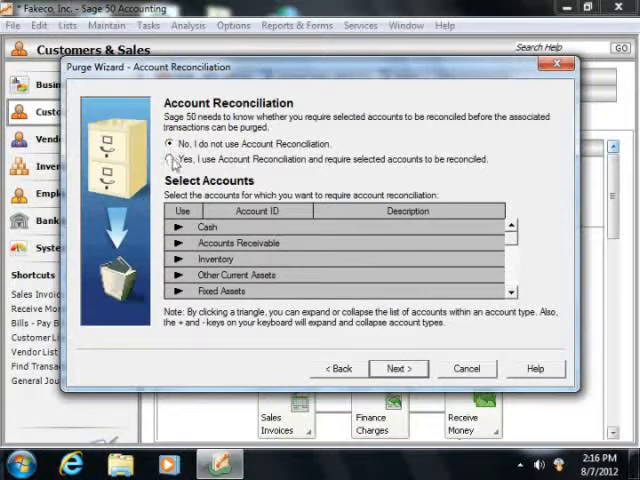
- Keep 'No, I do not use Account Reconciliation', expand the Cash accounts, and continue
left_click(172, 160)
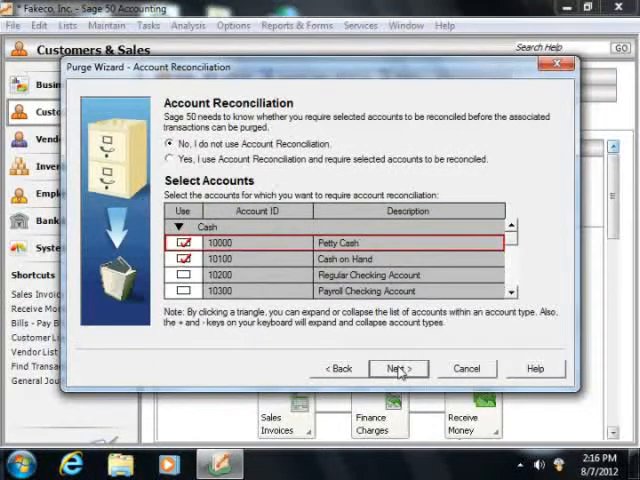
left_click(396, 368)
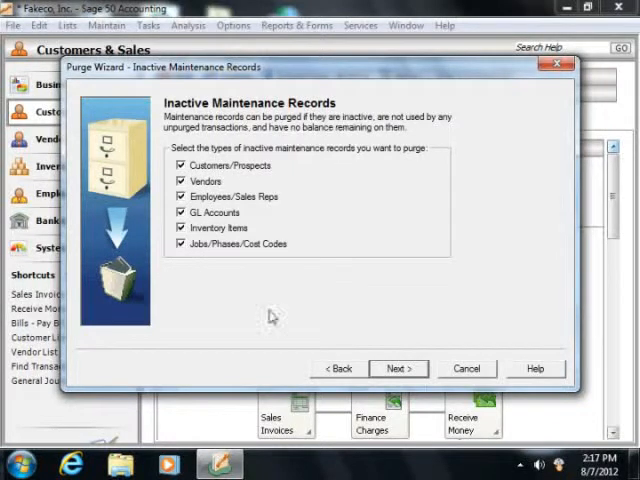
mouse_move(398, 368)
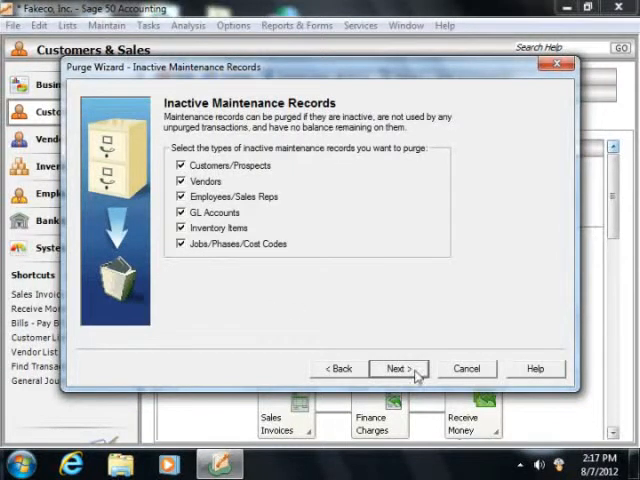
- Advance to the Summary of Options page listing the chosen purge settings
left_click(396, 368)
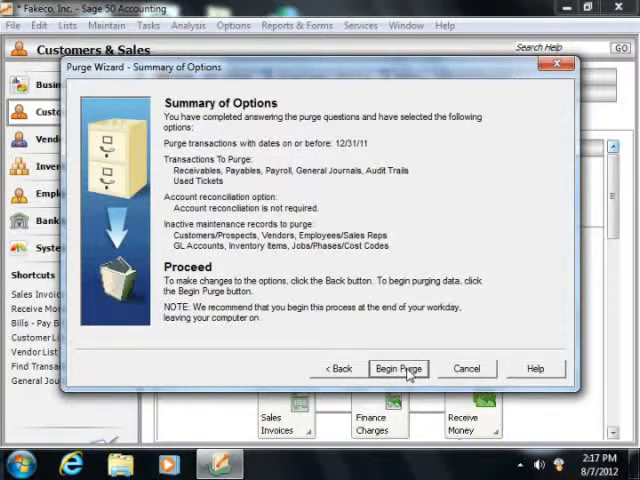
- Begin the purge and let it run until 'Purge Is Complete' appears
left_click(398, 368)
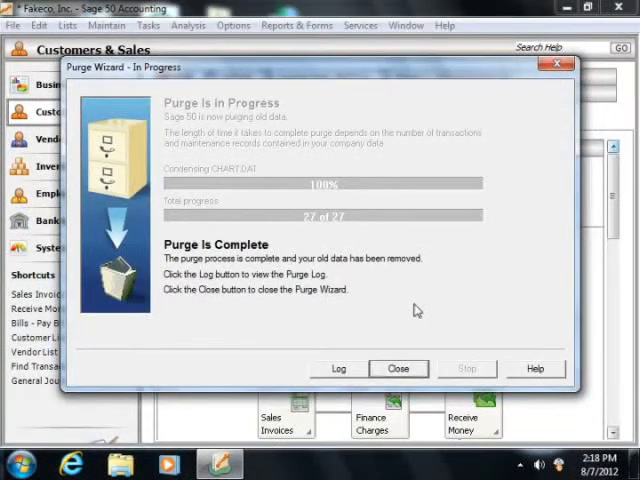
mouse_move(304, 296)
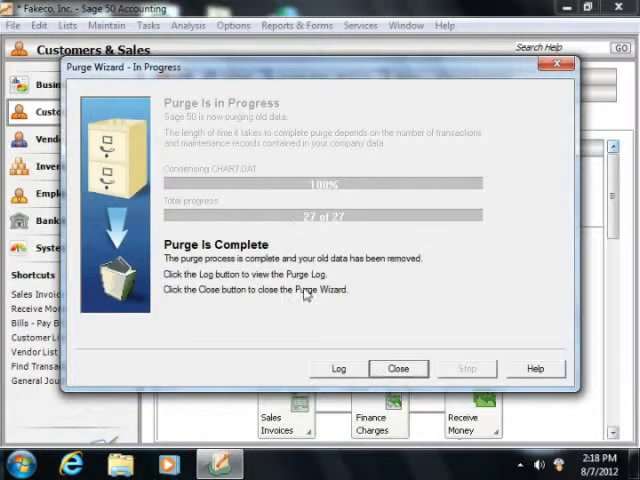
mouse_move(428, 332)
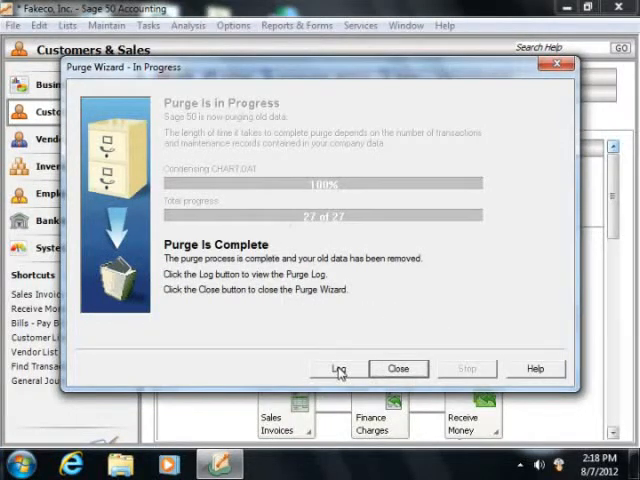
- Review Purge.txt in Notepad showing one transaction purged, then close Notepad and the wizard
left_click(338, 368)
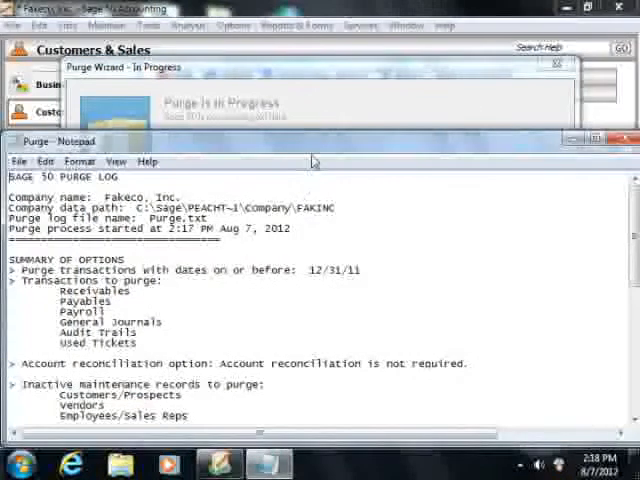
scroll("down", 3)
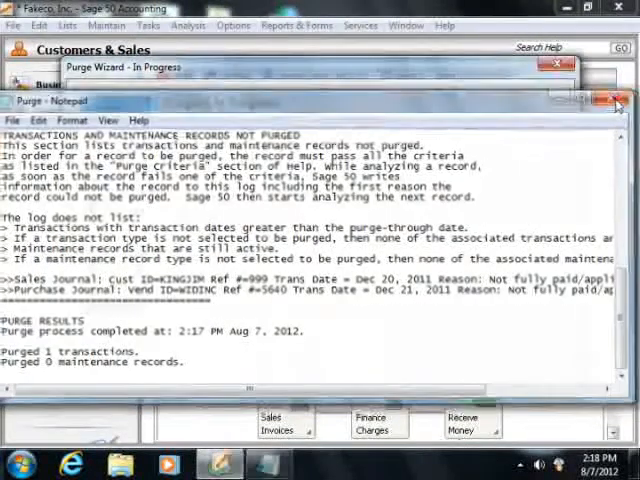
left_click(604, 100)
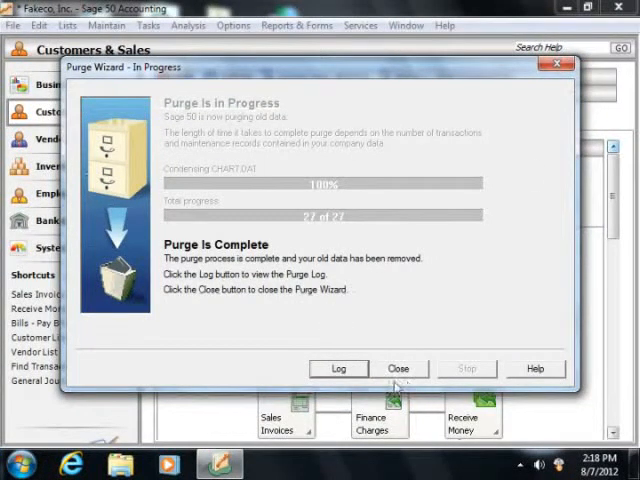
left_click(398, 368)
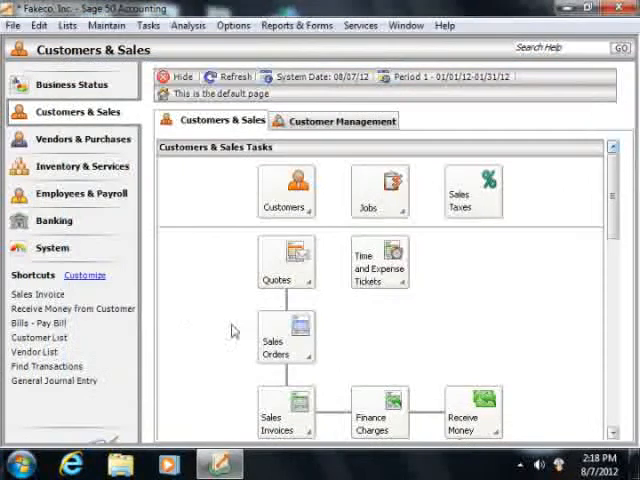